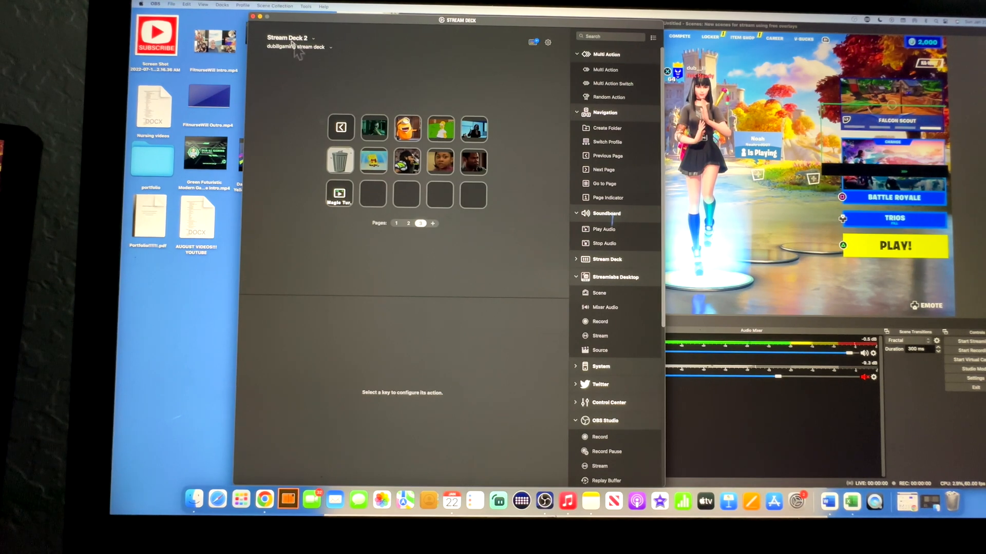
mouse_move(508, 103)
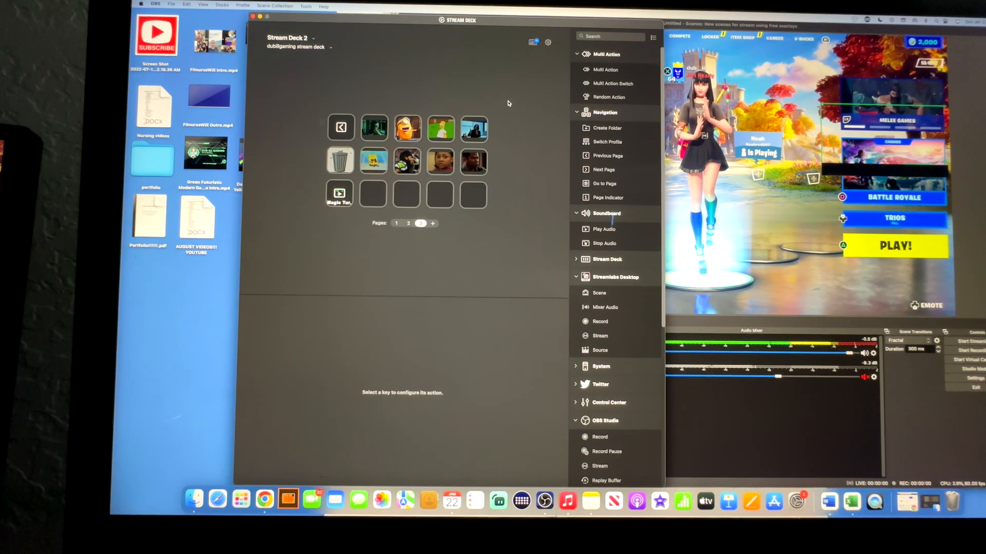
mouse_move(515, 67)
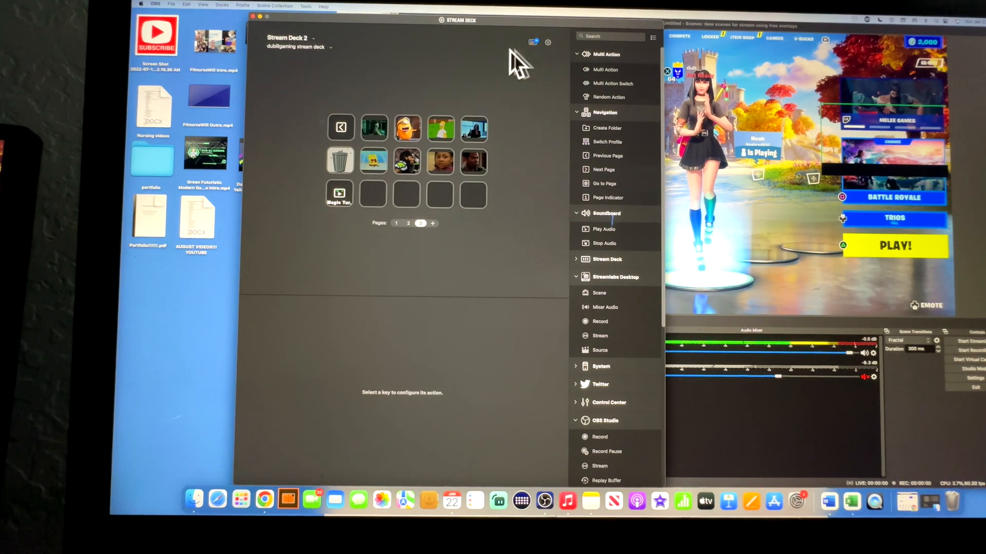
Open the Stream Deck Store from the store icon at the top of the window
left_click(534, 41)
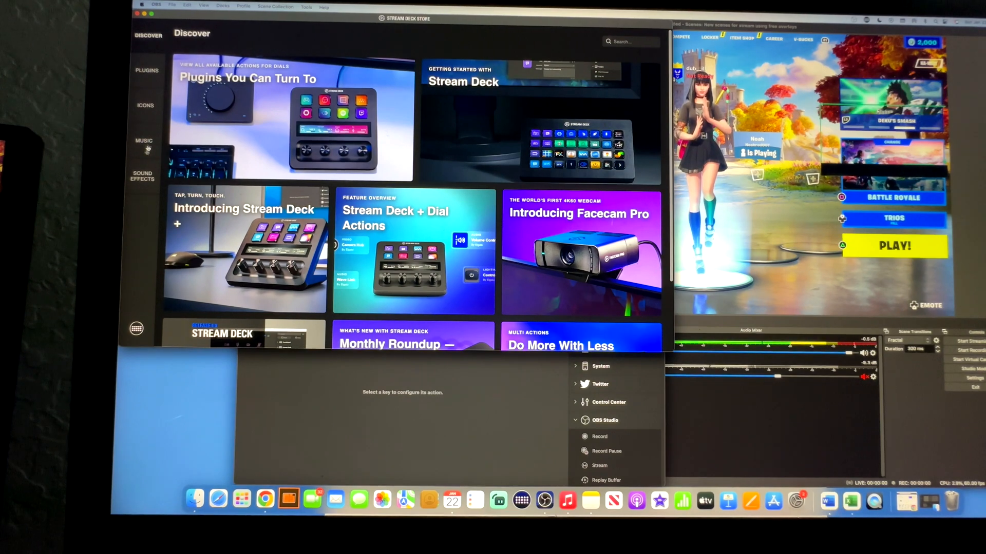
Show the store's Sound Effects and preview the second whoosh sound
left_click(142, 178)
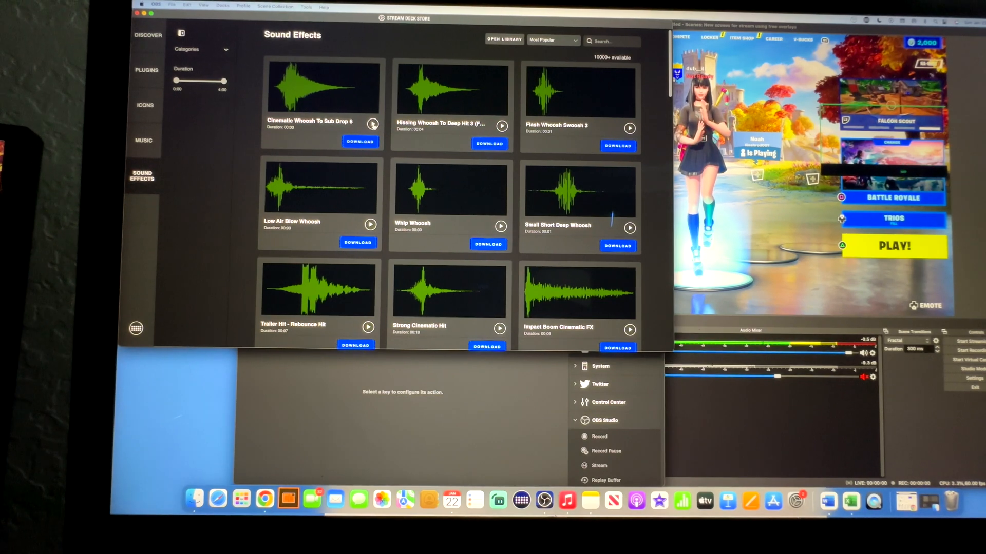
left_click(373, 123)
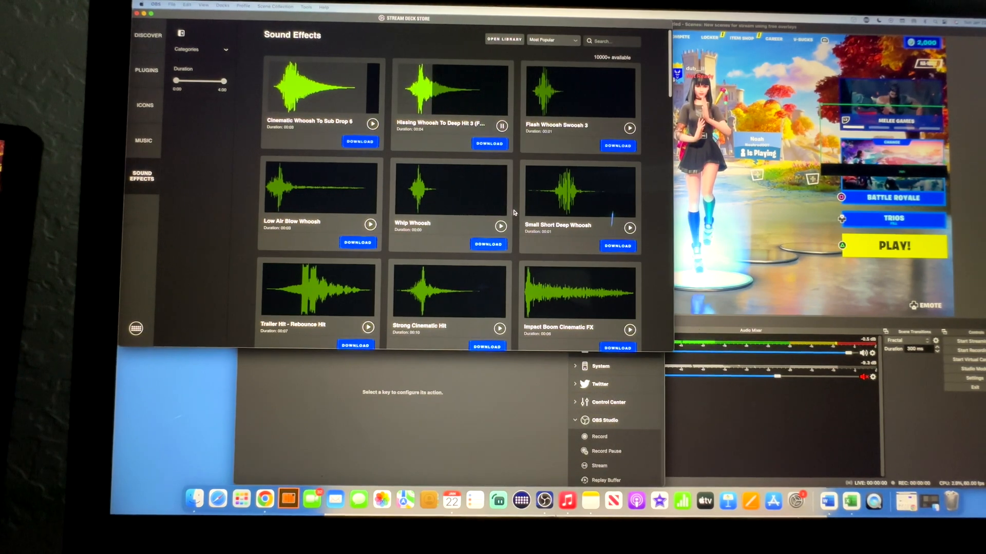
Preview and download the Future Cinematic Horn Hit 3 sound effect
scroll("down", 3)
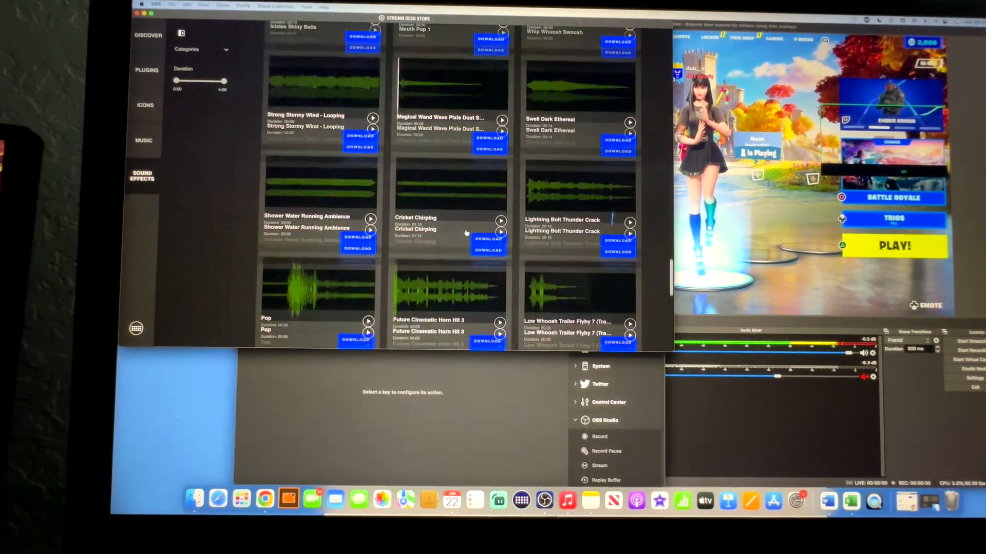
scroll("down", 3)
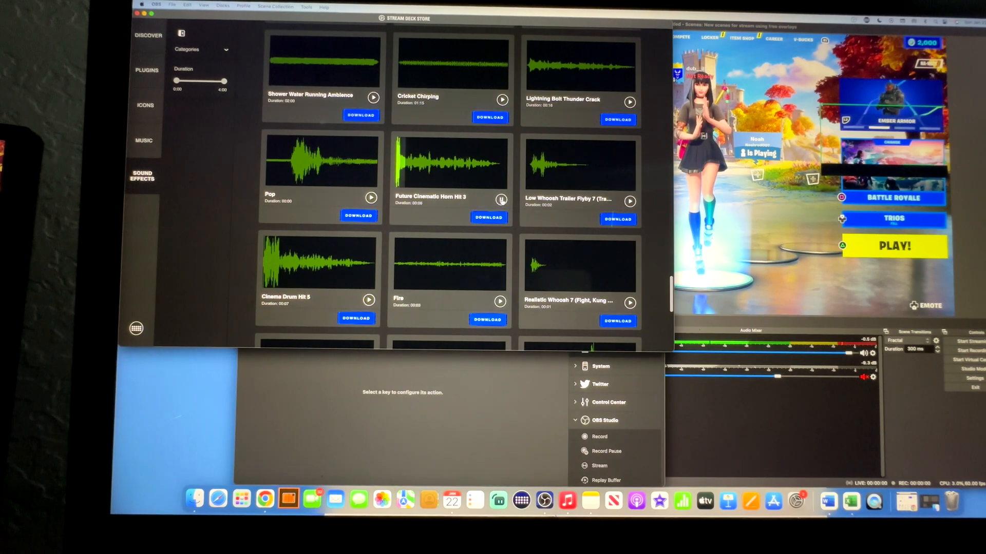
left_click(501, 200)
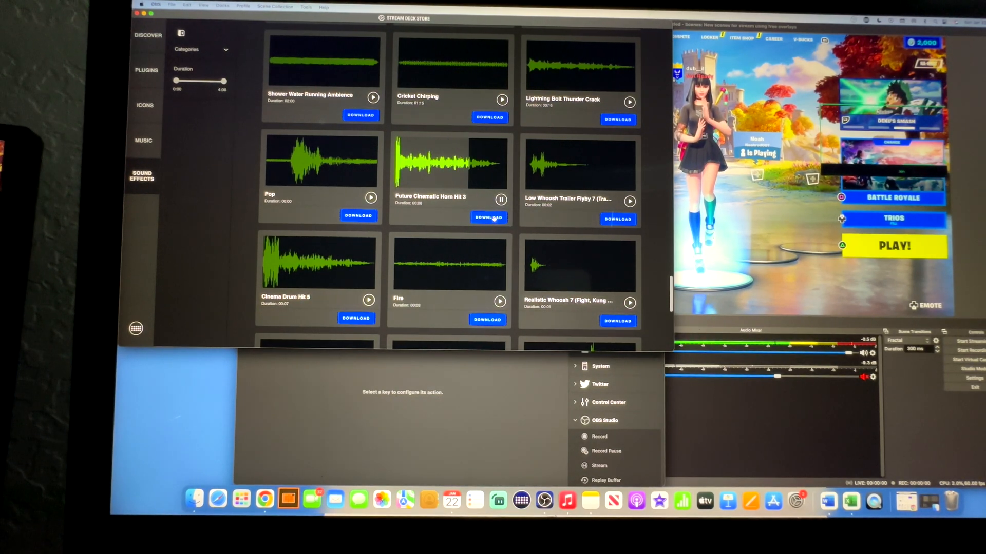
left_click(488, 216)
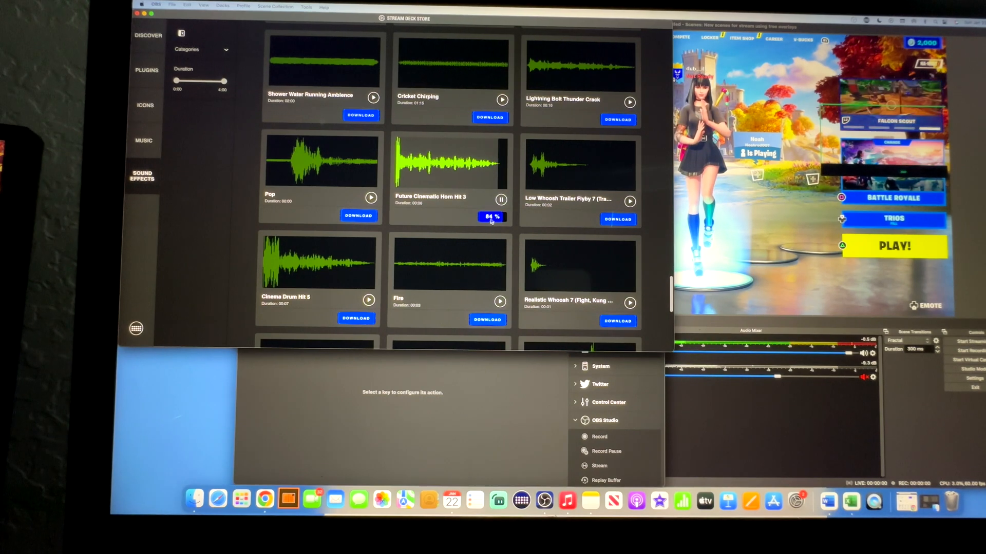
left_click(485, 217)
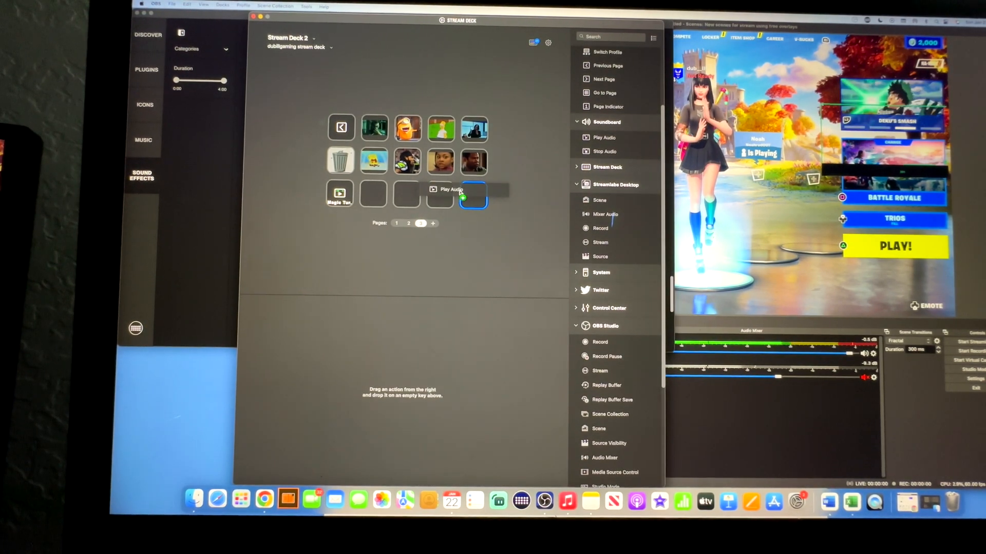
Put Play Audio on the bottom row's last key and choose its audio file
left_click(473, 195)
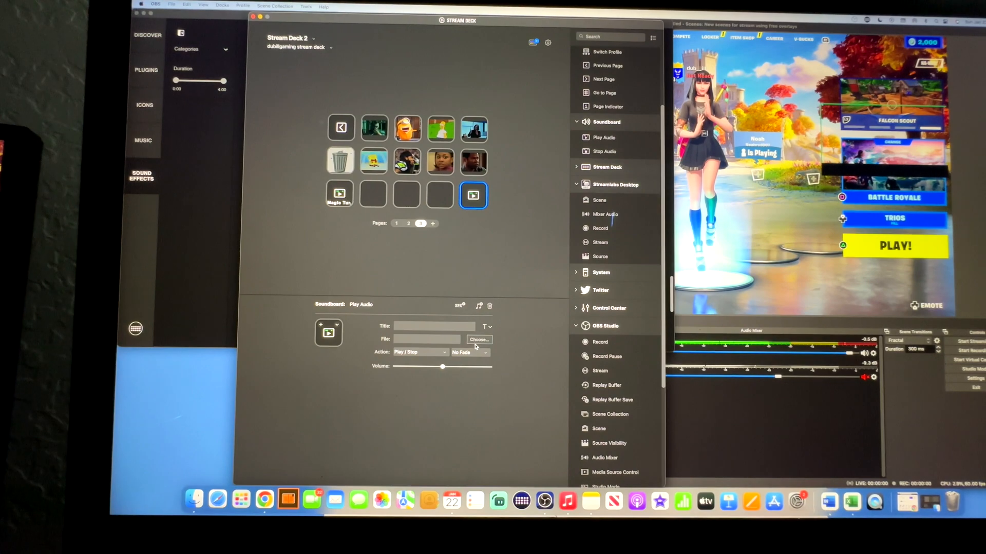
left_click(478, 340)
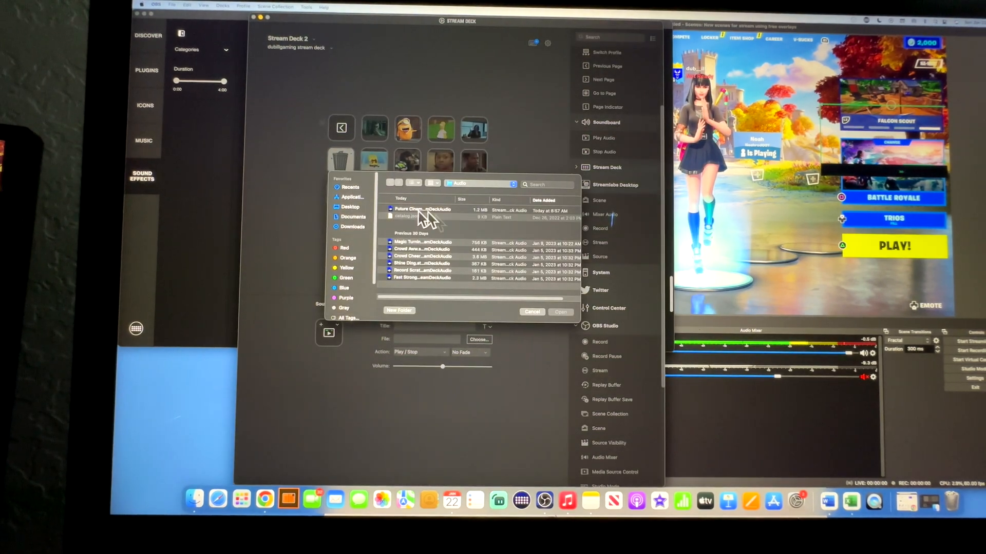